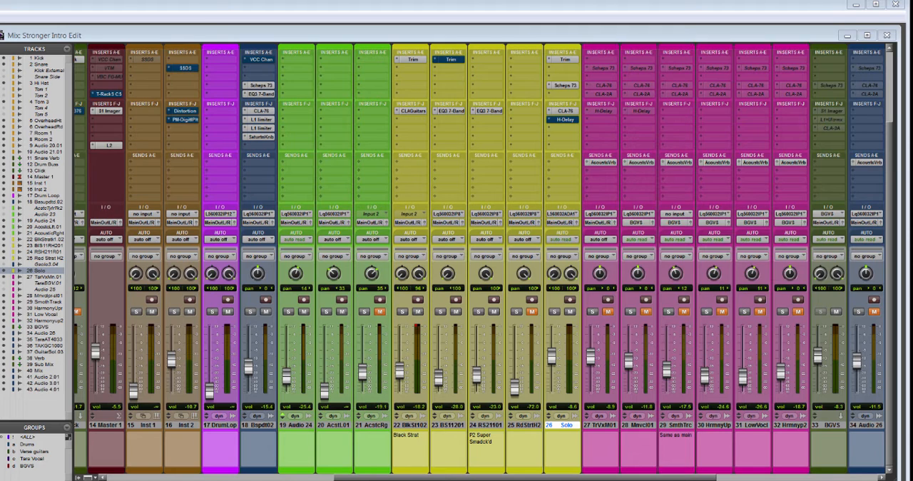
{"action": "mouse_move", "coordinate": [556, 132]}
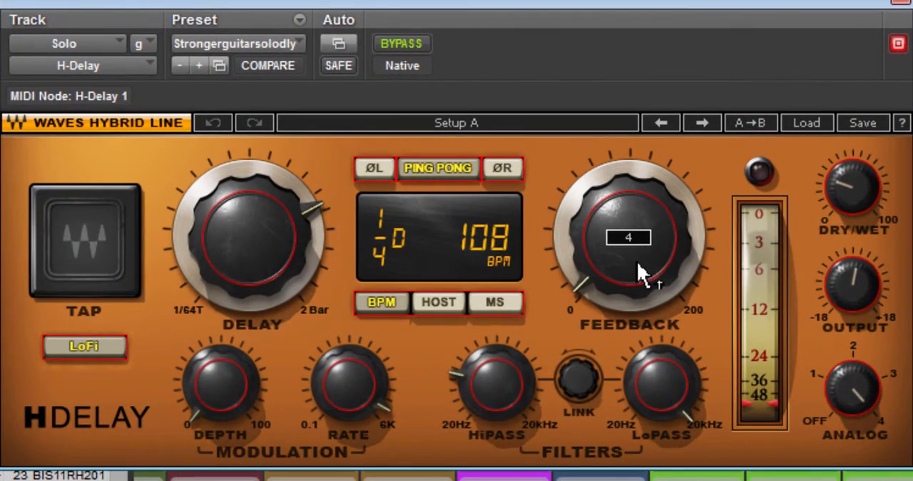
{"action": "mouse_move", "coordinate": [642, 293]}
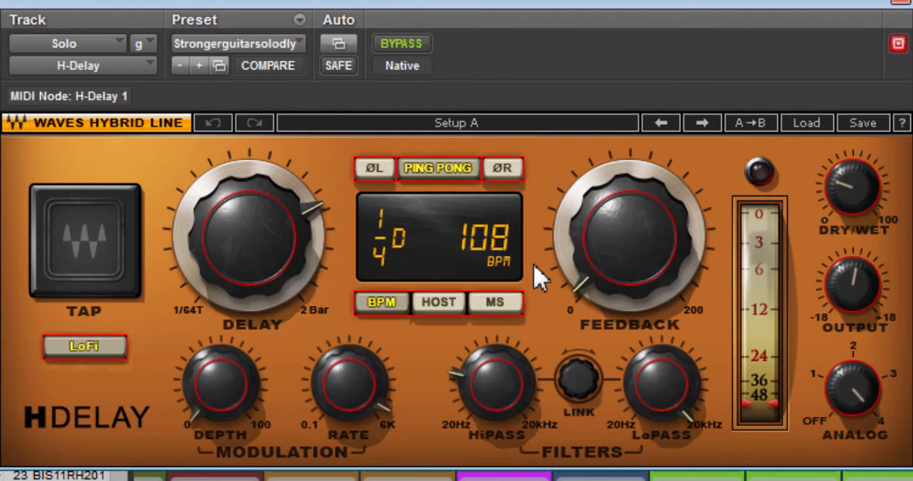
Step: Lower the H-Delay Feedback knob toward 4 with ping-pong kept on
{"action": "left_click_drag", "start_coordinate": [854, 188], "coordinate": [856, 207]}
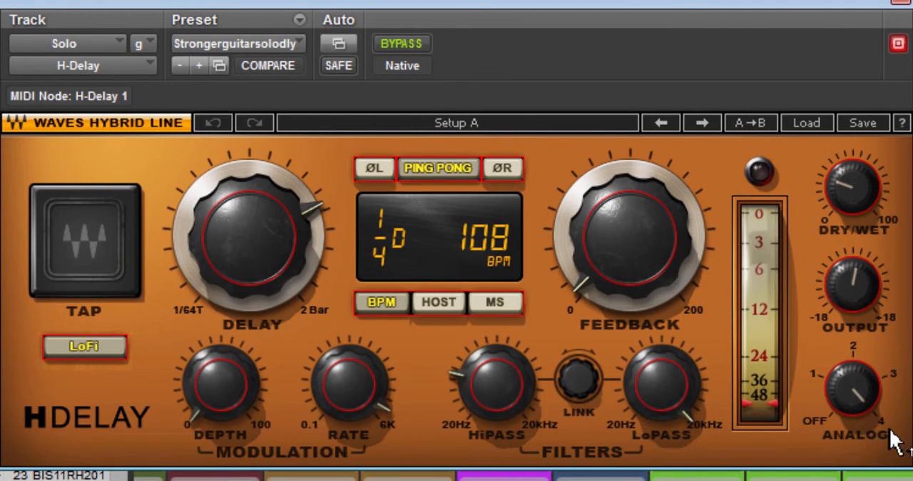
{"action": "mouse_move", "coordinate": [539, 431]}
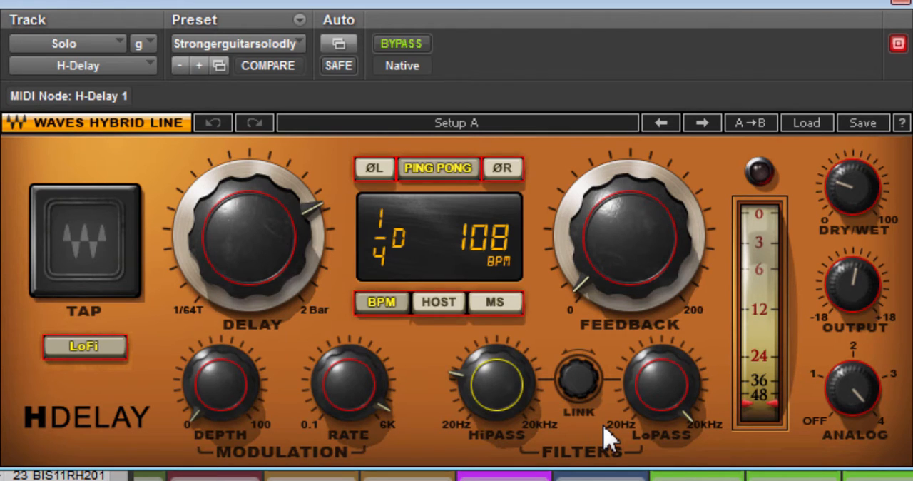
{"action": "mouse_move", "coordinate": [431, 182]}
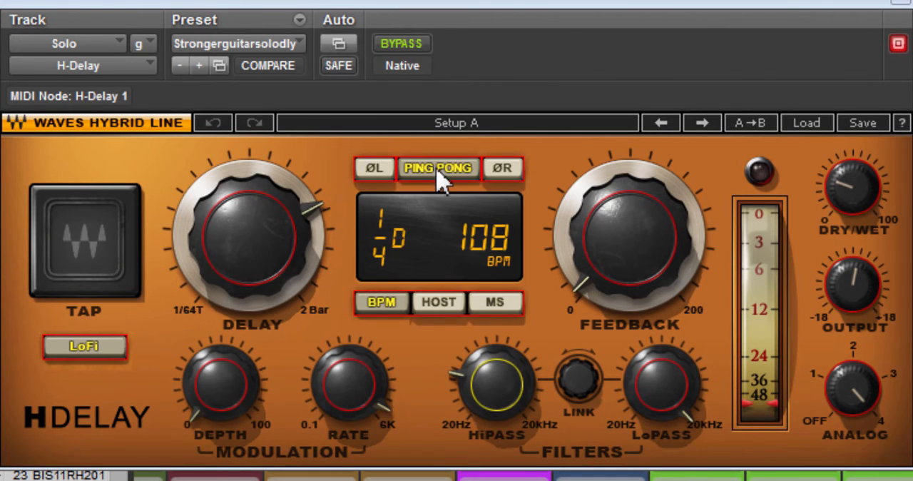
{"action": "mouse_move", "coordinate": [417, 207]}
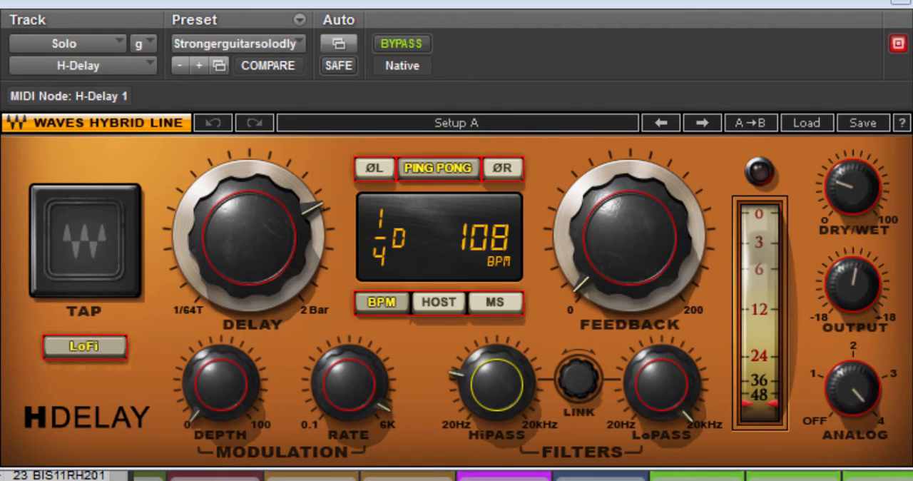
{"action": "mouse_move", "coordinate": [549, 212]}
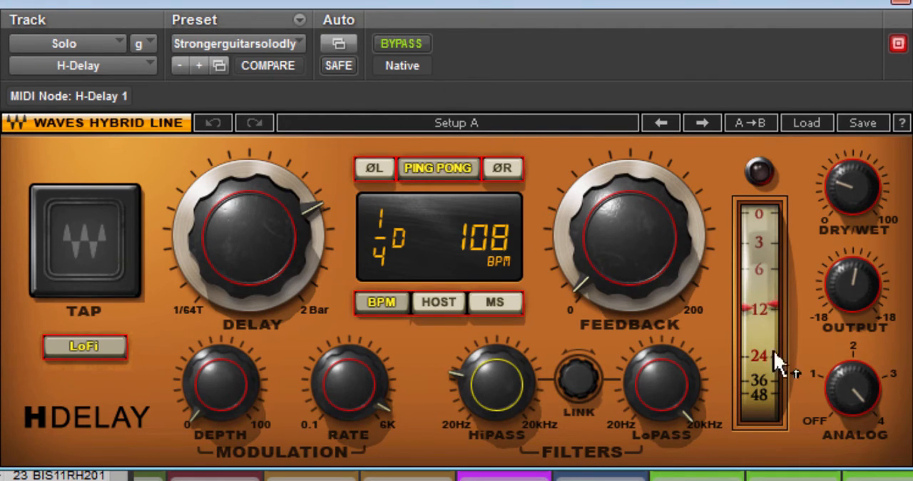
Step: A/B the solo with and without H-Delay via Bypass, leaving it bypassed
{"action": "left_click", "coordinate": [402, 44]}
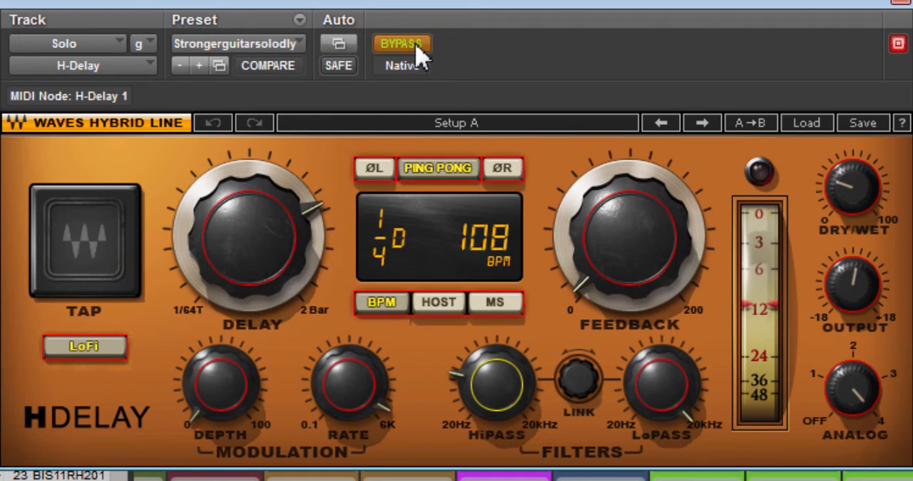
{"action": "left_click", "coordinate": [402, 44]}
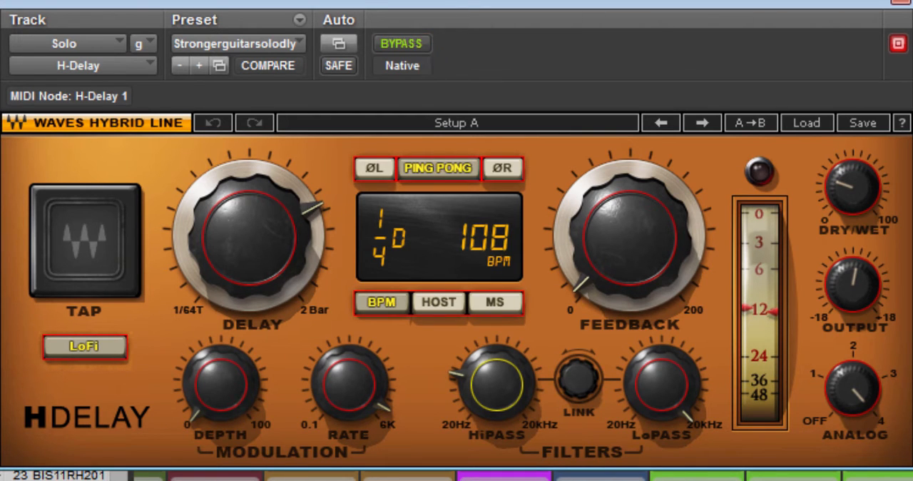
{"action": "mouse_move", "coordinate": [343, 144]}
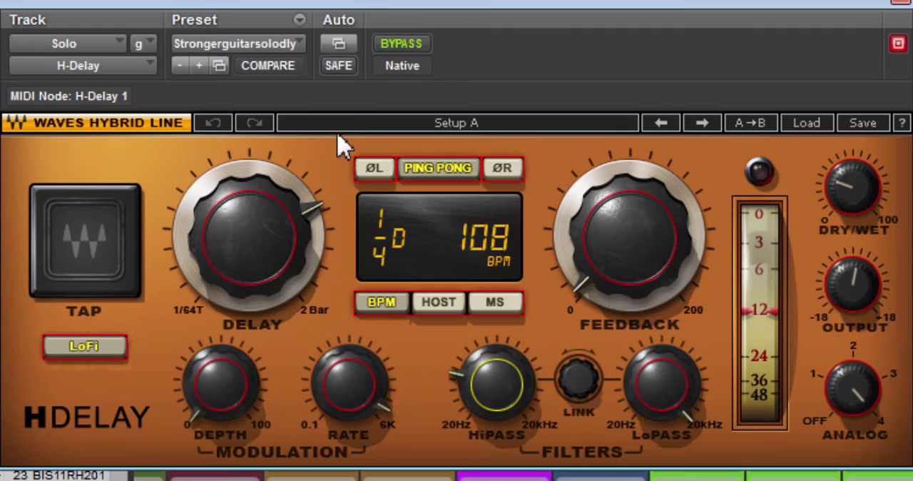
{"action": "mouse_move", "coordinate": [411, 44]}
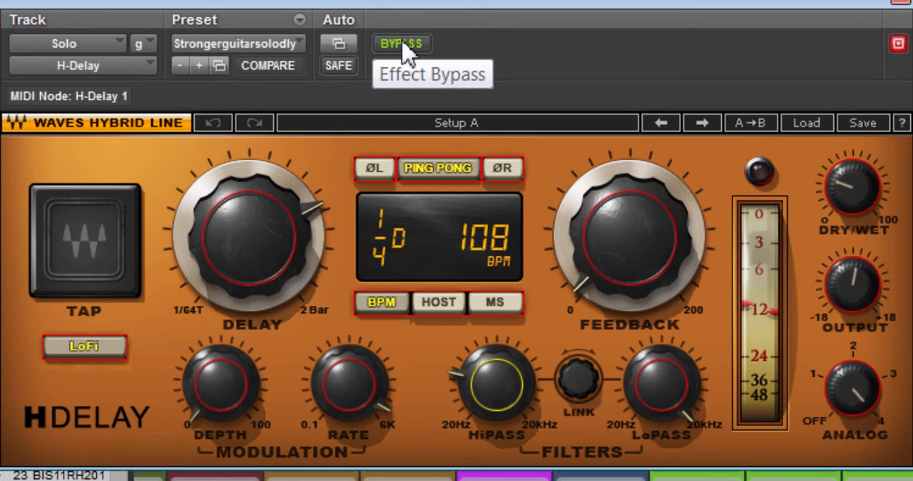
{"action": "left_click", "coordinate": [402, 44]}
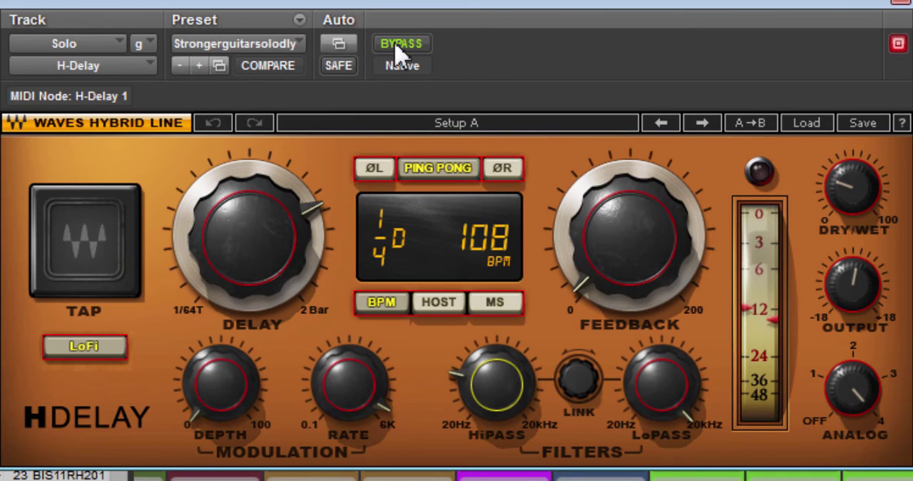
{"action": "left_click", "coordinate": [400, 43]}
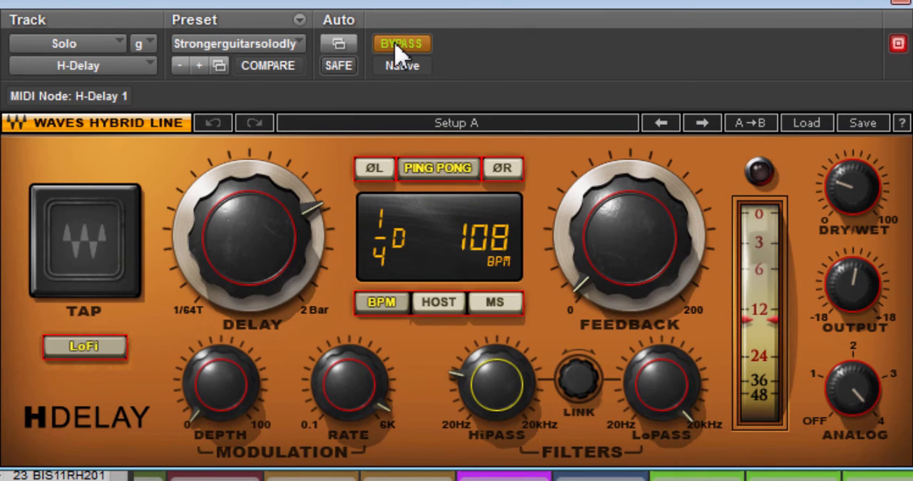